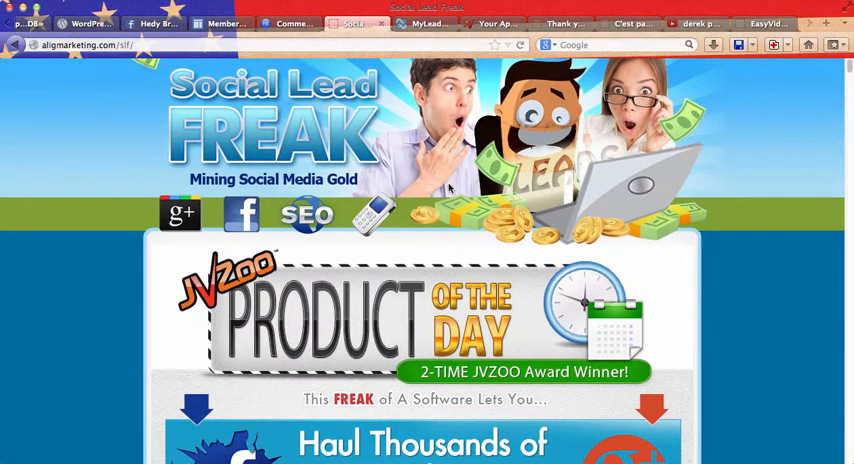
mouse_move(727, 367)
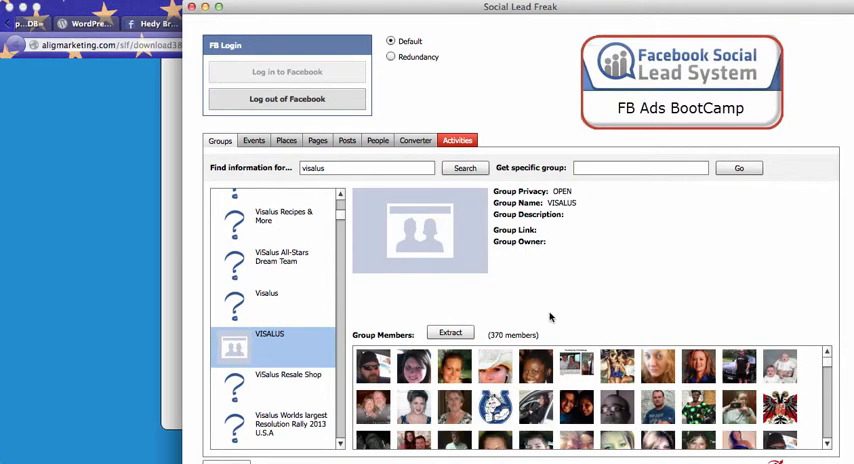
mouse_move(570, 317)
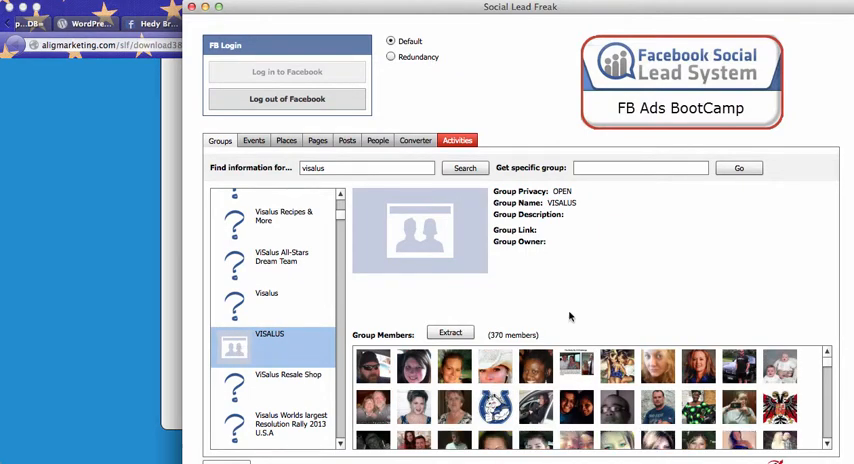
mouse_move(472, 302)
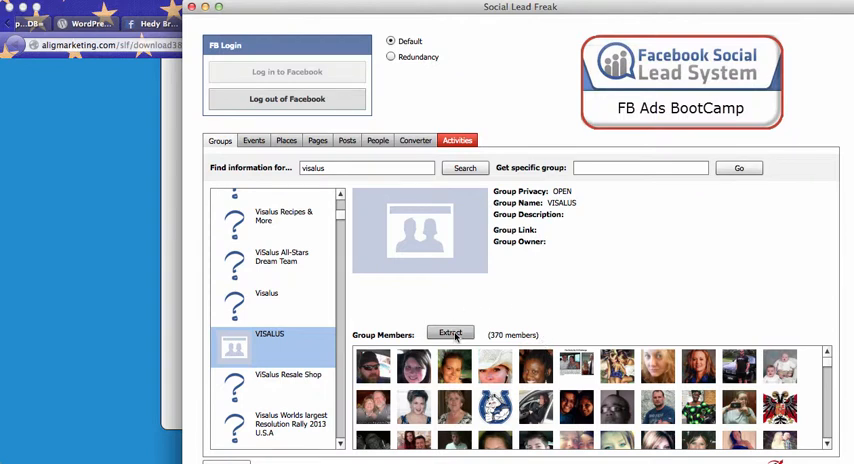
Extract the VISALUS group's members and save them to Documents as SLF-Visalus-Group1.csv.
click(450, 332)
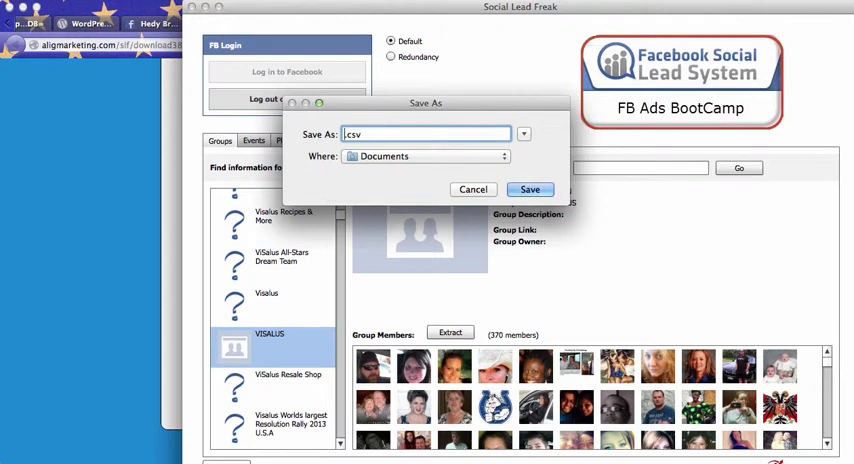
text(SLF)
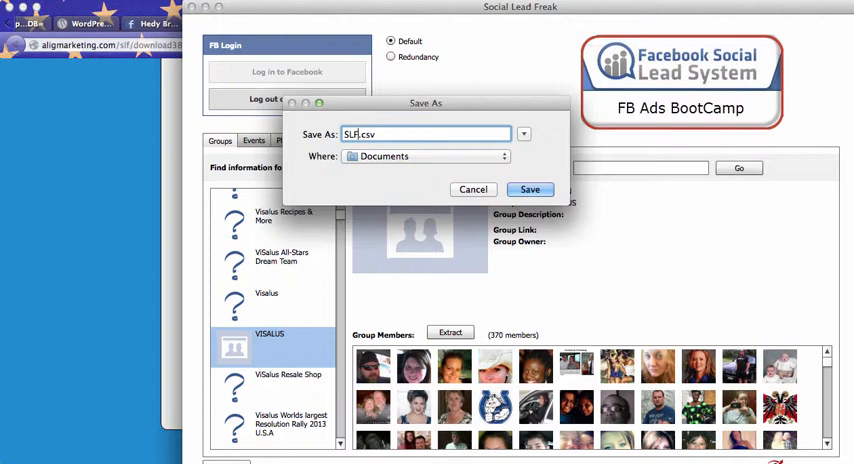
text(-)
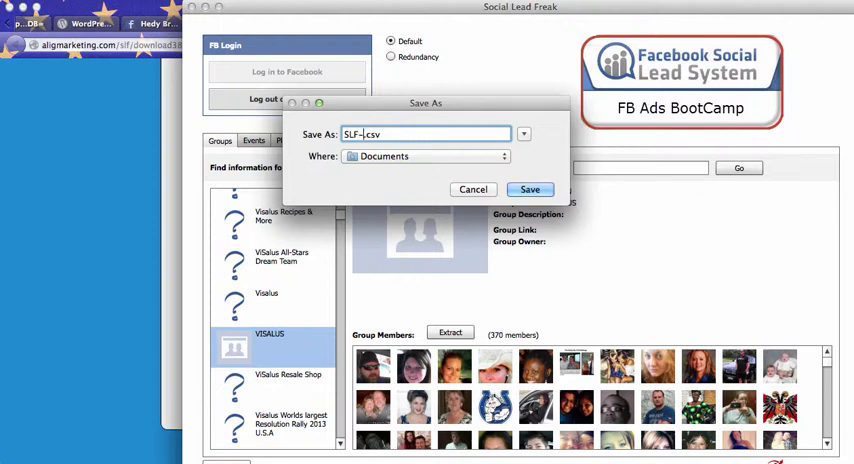
text(Visalus)
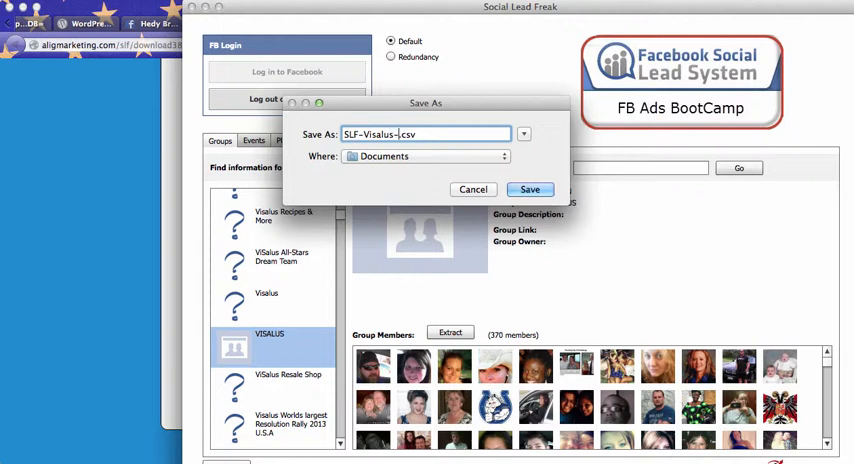
text(Group1)
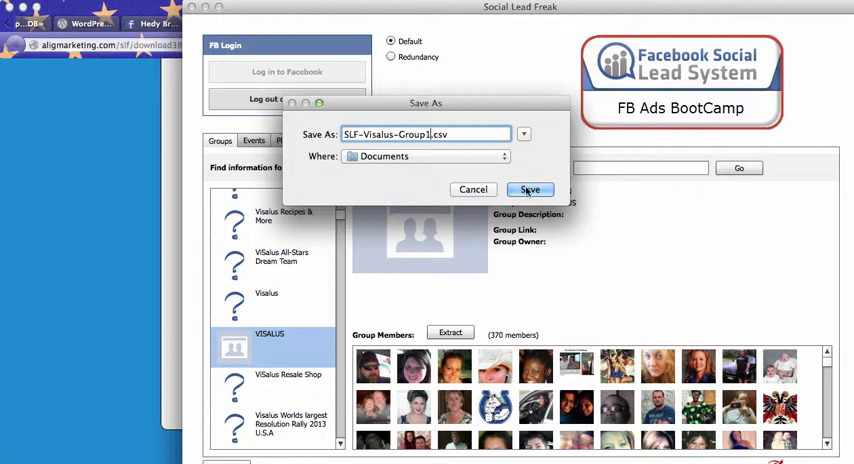
click(530, 189)
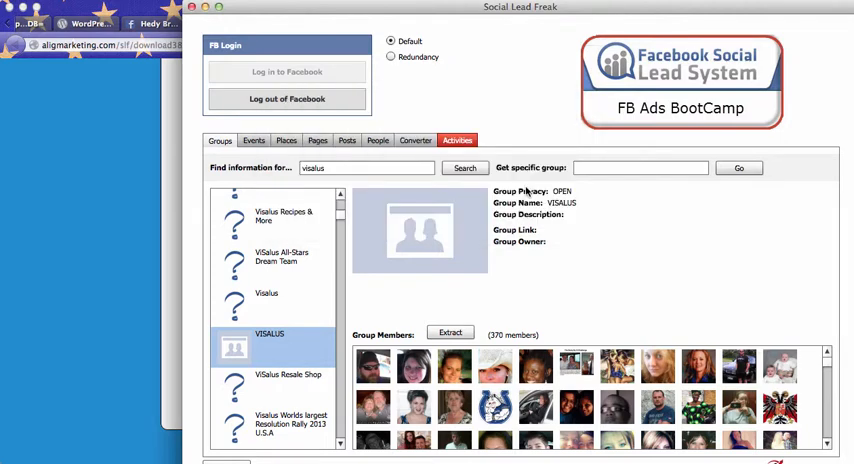
Select the Visalus Fit and Free! group and extract its 361 members to a CSV file.
scroll(down, 3)
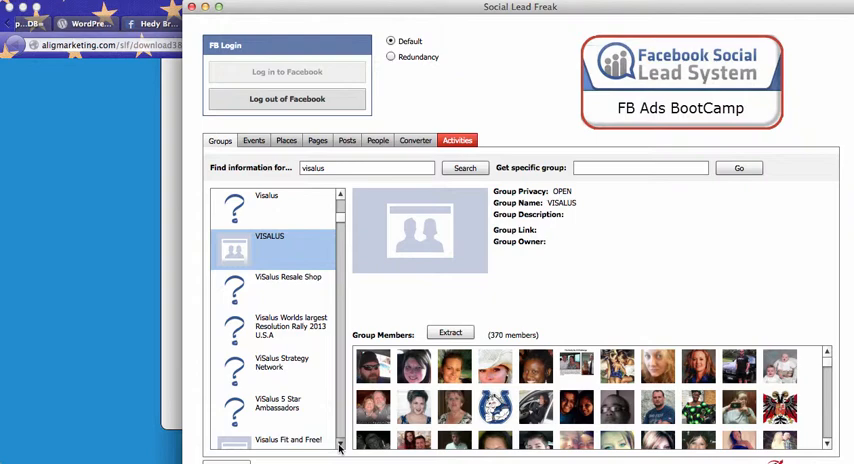
click(288, 414)
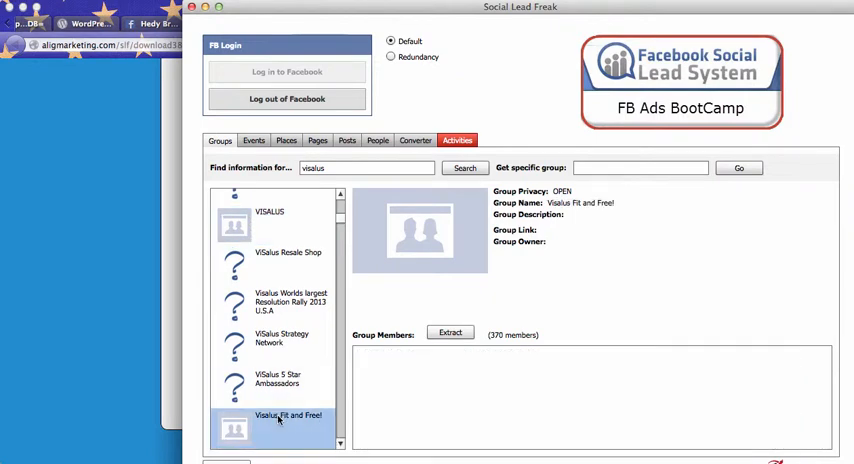
click(450, 332)
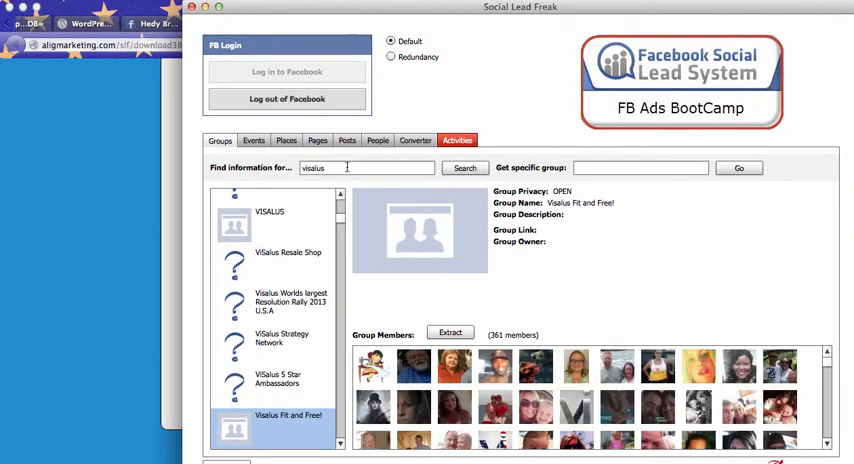
click(450, 332)
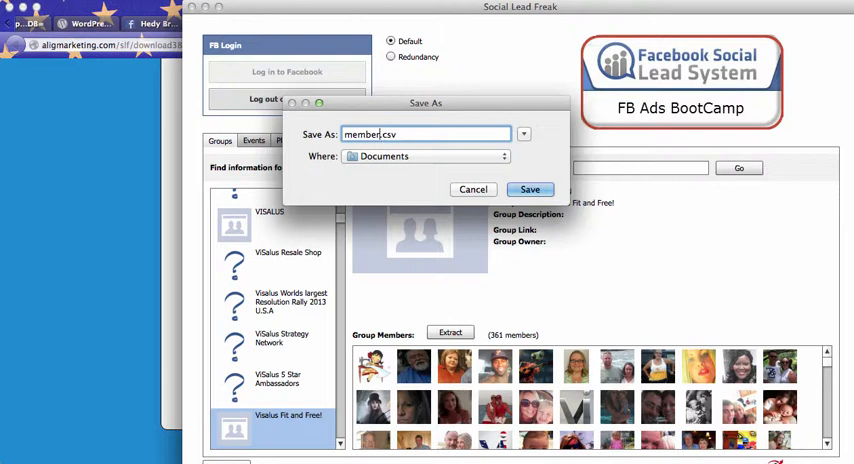
text(Sl.csv)
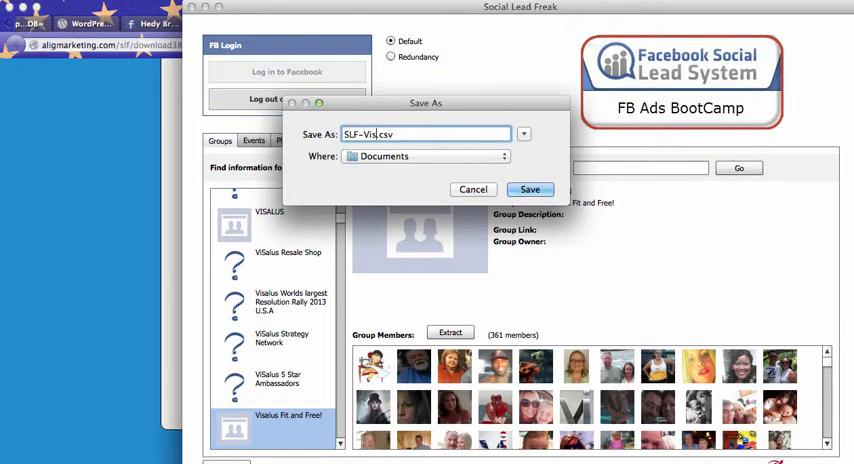
text(al)
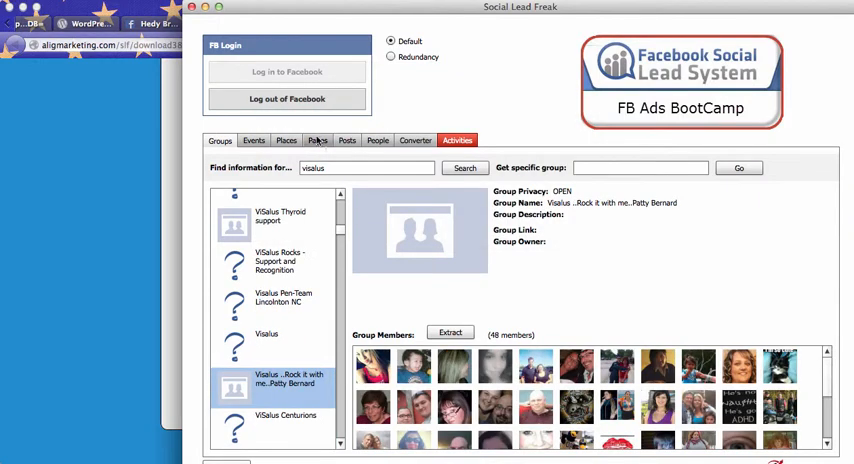
Search Facebook pages for the keyword 'visalus' on the Pages tab.
click(317, 140)
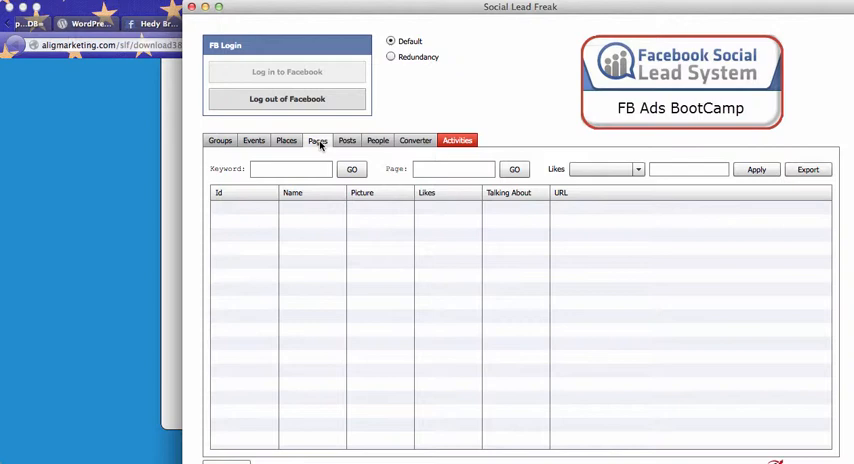
click(289, 168)
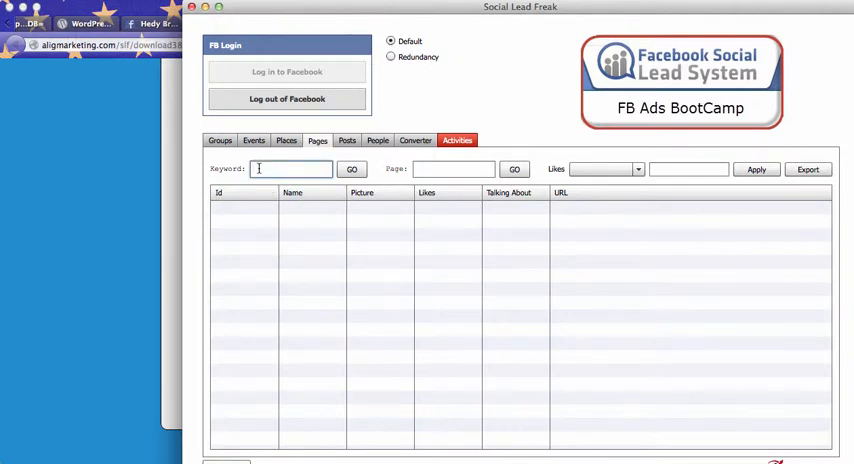
text(vid)
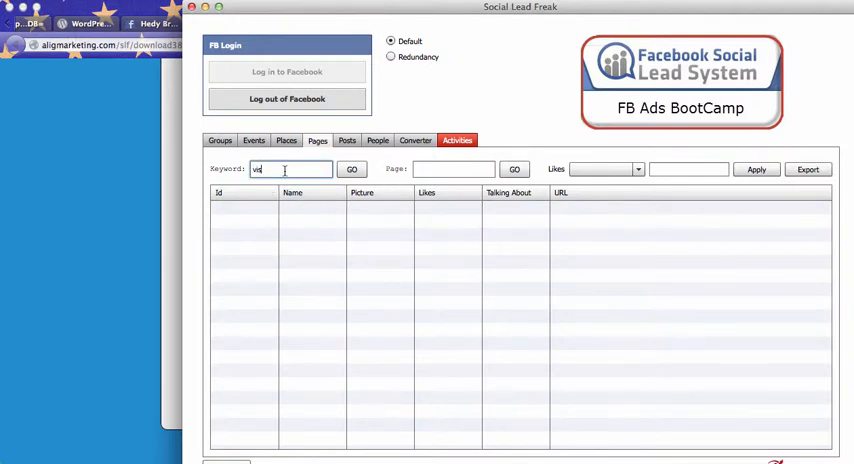
click(352, 168)
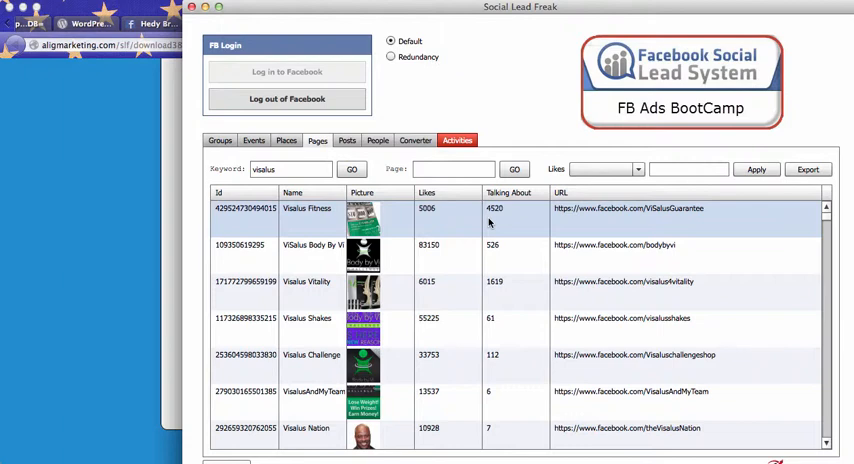
mouse_move(527, 243)
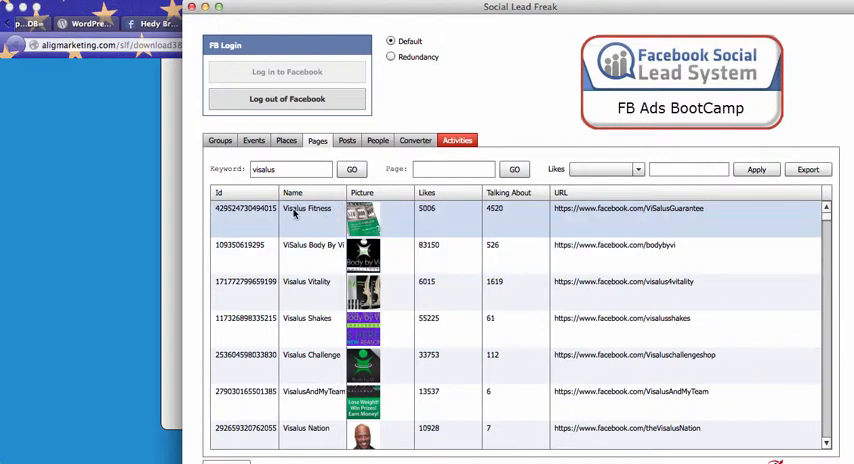
mouse_move(518, 210)
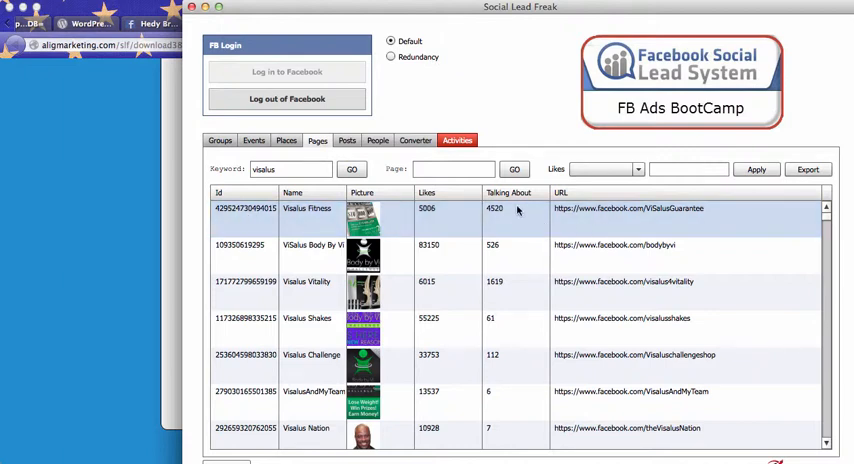
Extract users from all 7 Visalus Fitness posts and name the output CSV file.
right_click(517, 208)
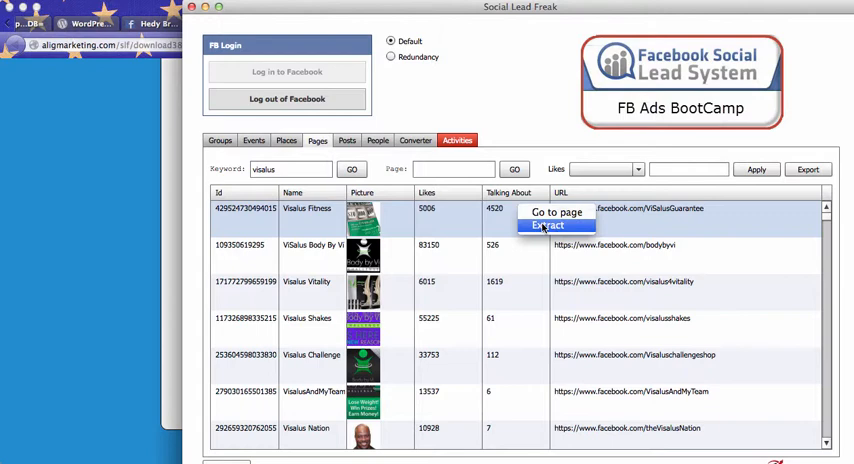
click(548, 225)
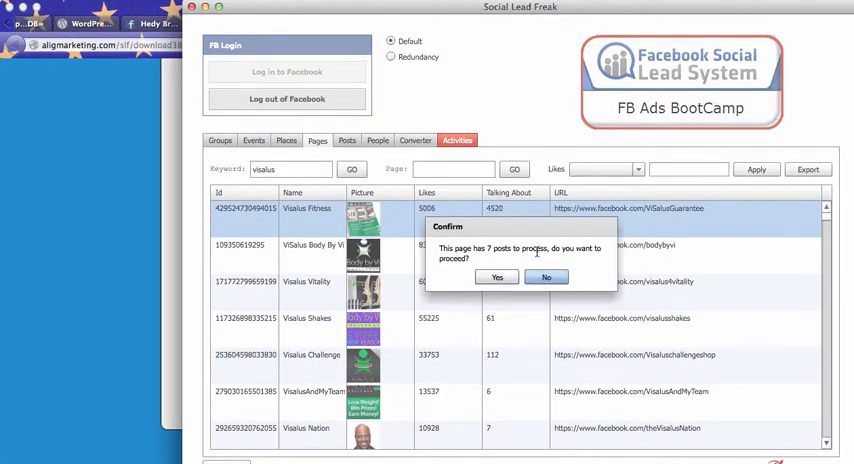
click(497, 277)
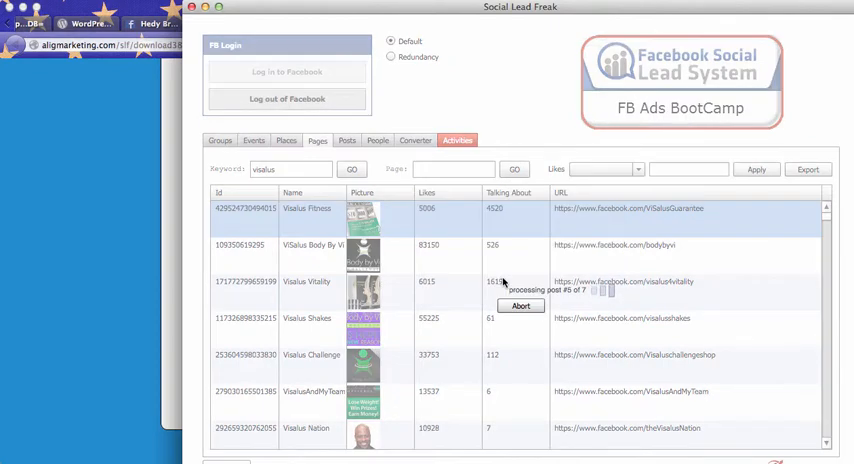
click(807, 169)
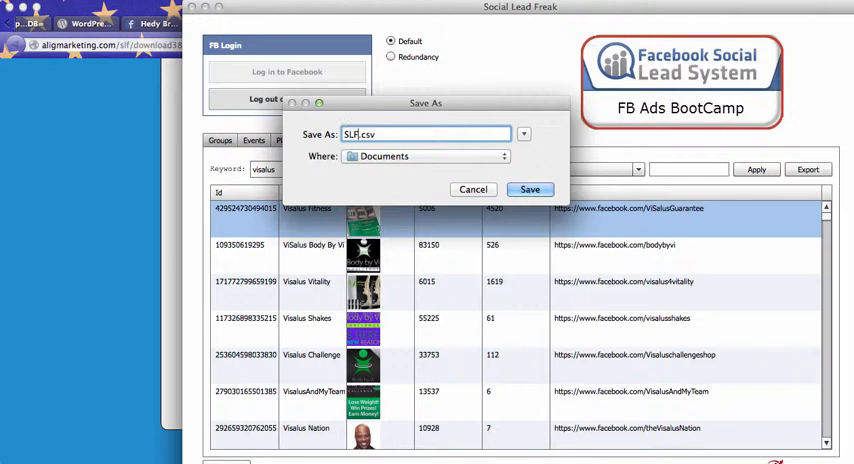
text(-)
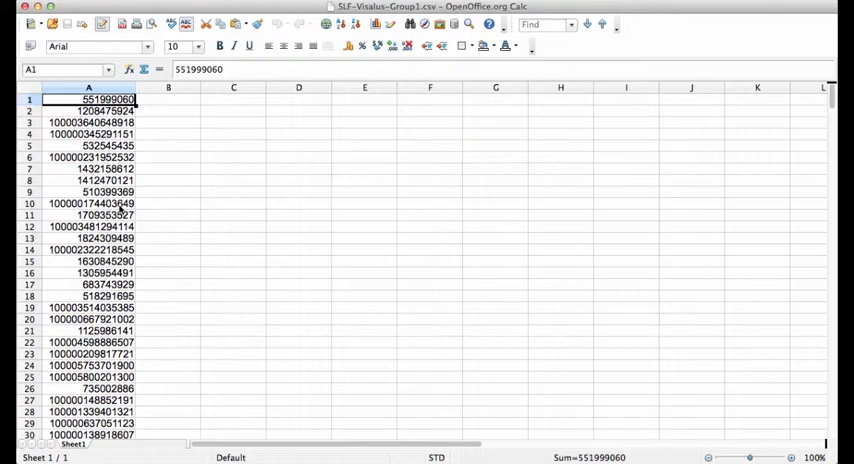
mouse_move(95, 331)
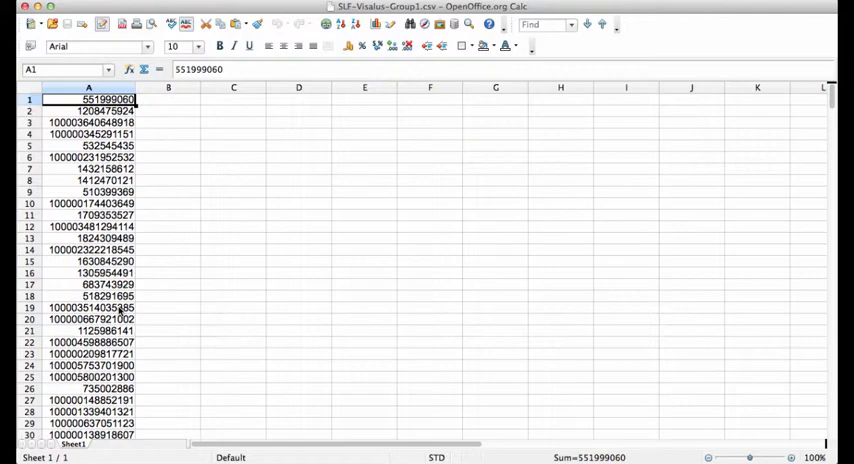
scroll(down, 3)
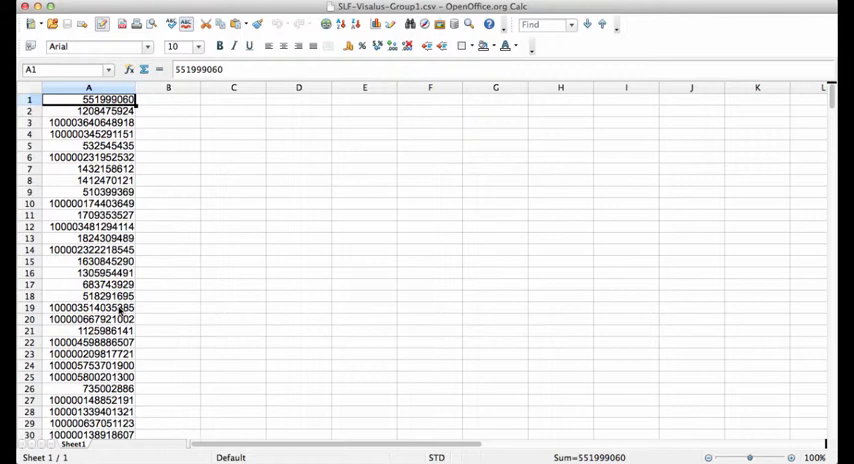
mouse_move(373, 144)
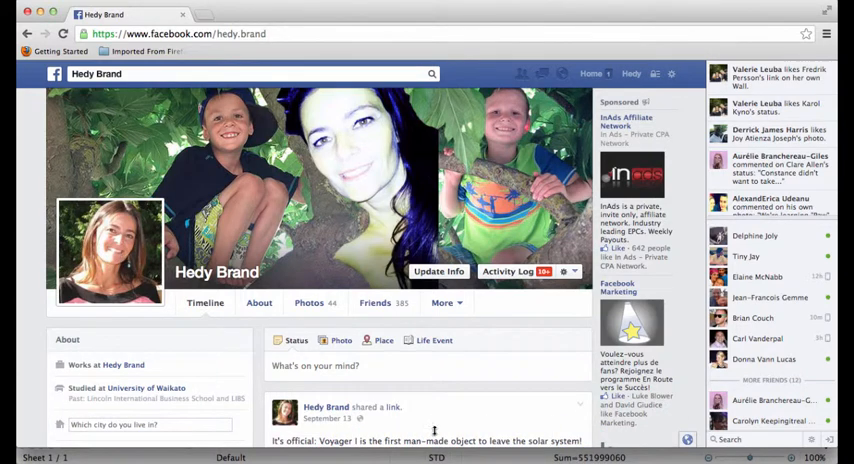
mouse_move(430, 445)
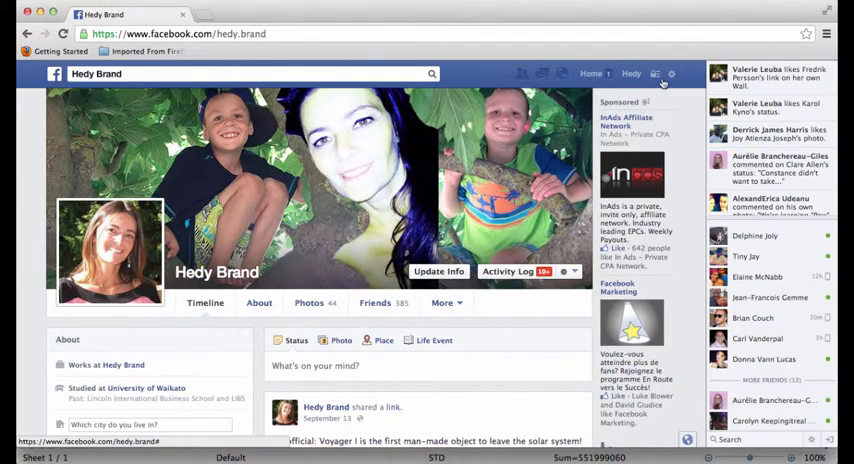
Navigate from Manage Ads into Power Editor's Audiences list.
click(672, 73)
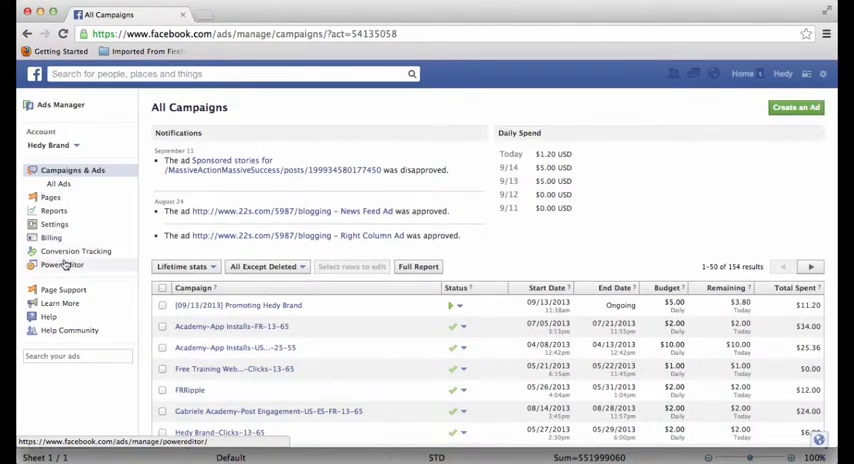
click(63, 264)
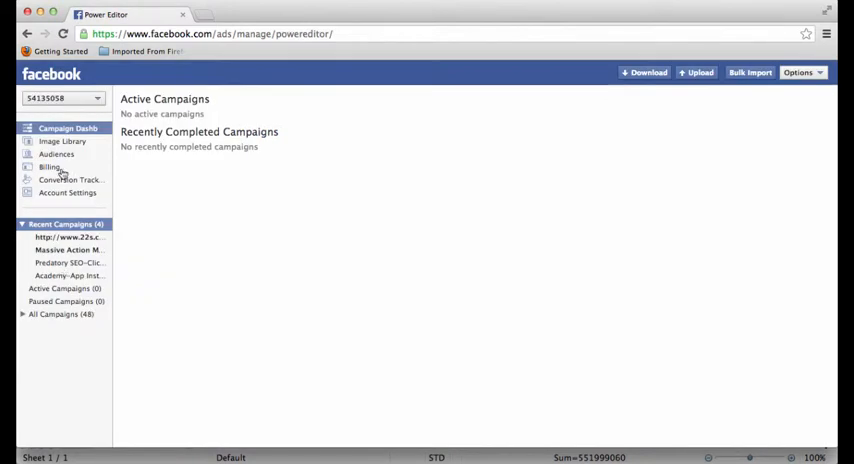
click(56, 154)
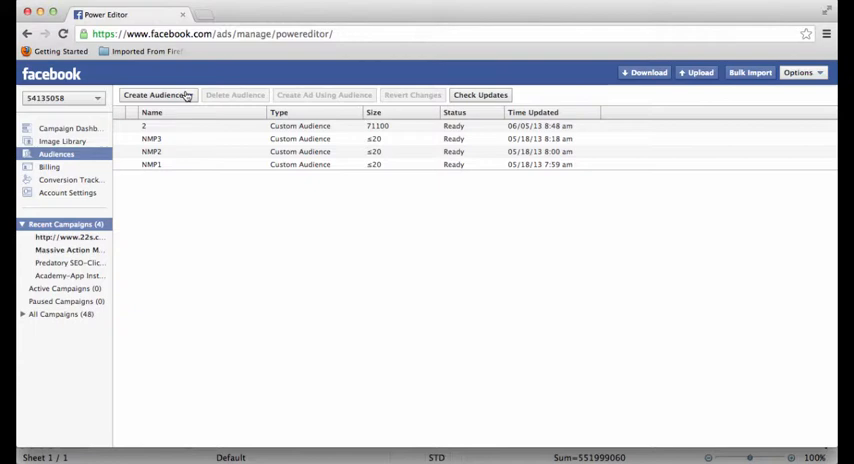
Start a new Custom Audience named NK-ENG.
click(155, 94)
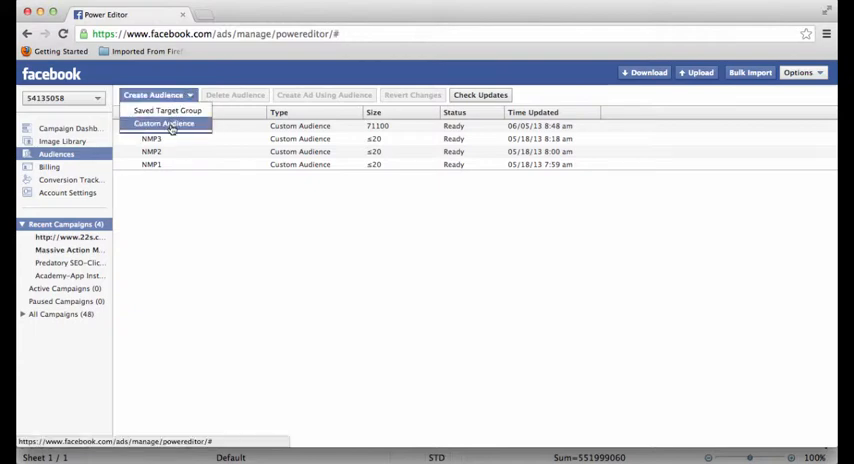
click(163, 123)
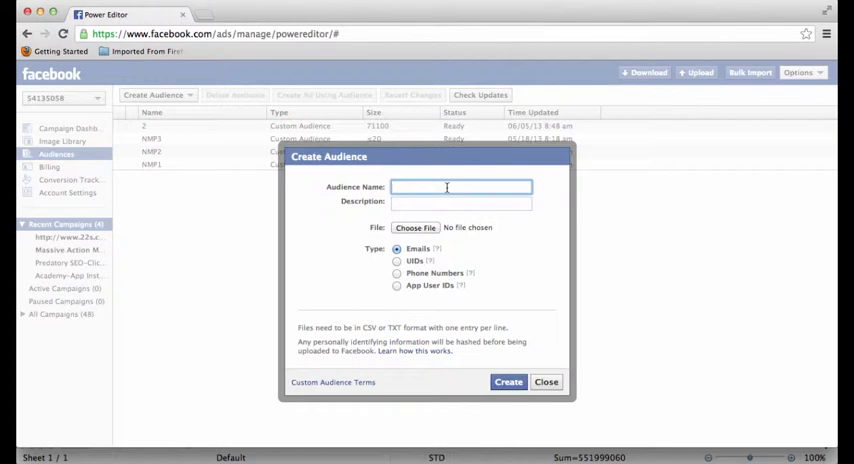
text(NX)
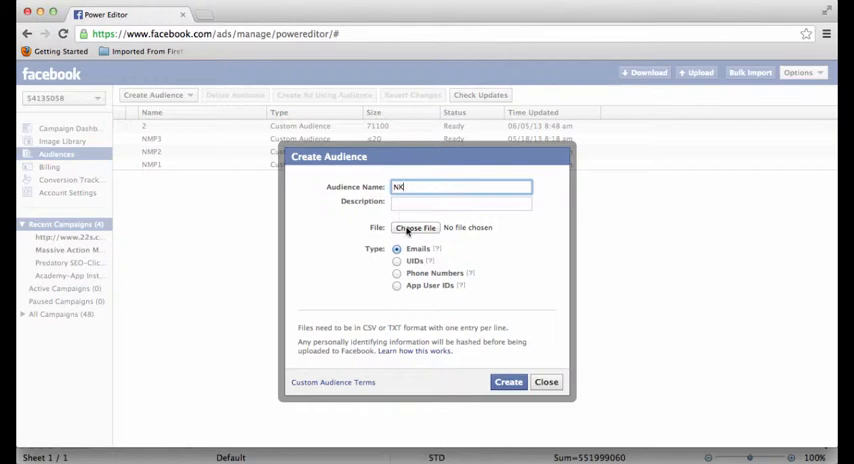
text(K-EN)
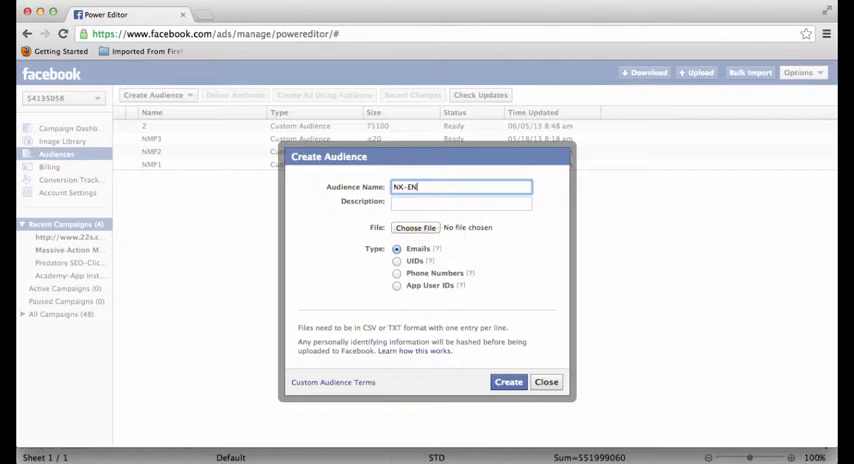
text(G)
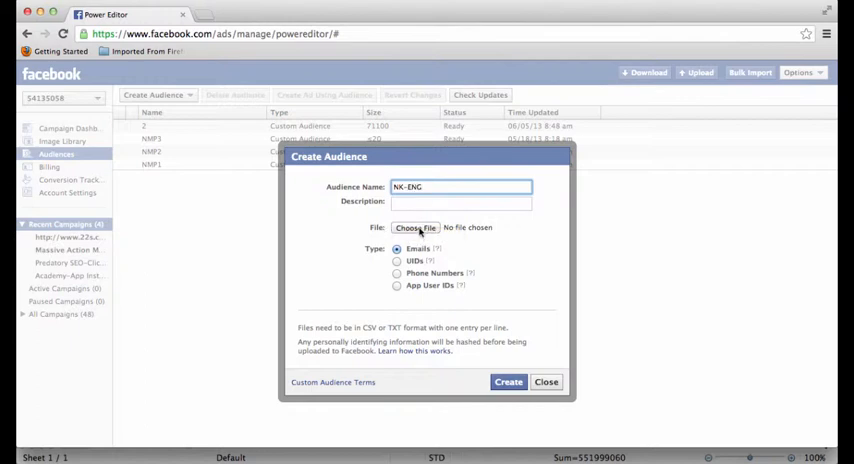
Set the audience type to UIDs and attach merger.csv as the upload file.
click(397, 261)
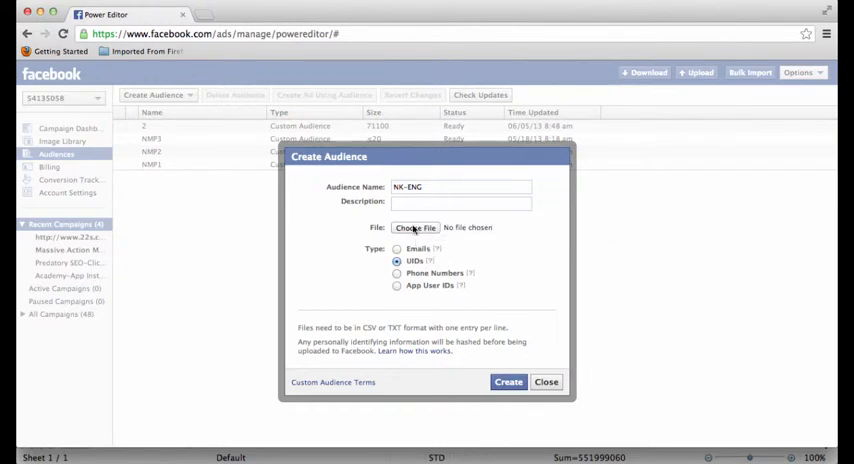
click(414, 227)
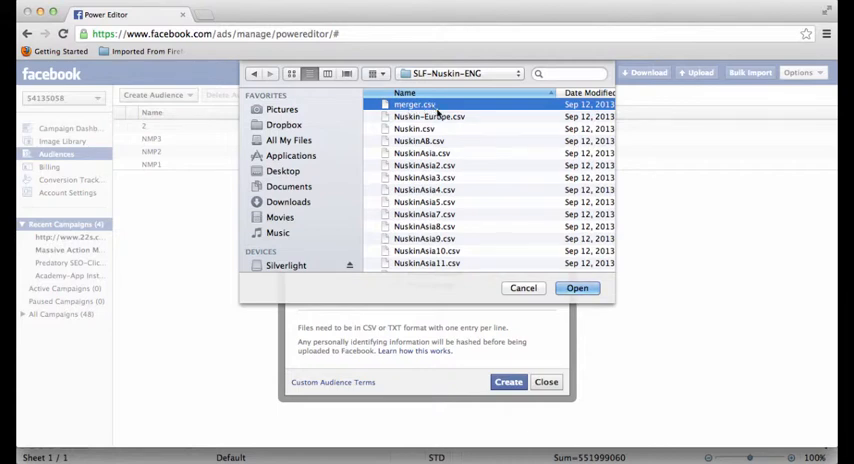
click(523, 288)
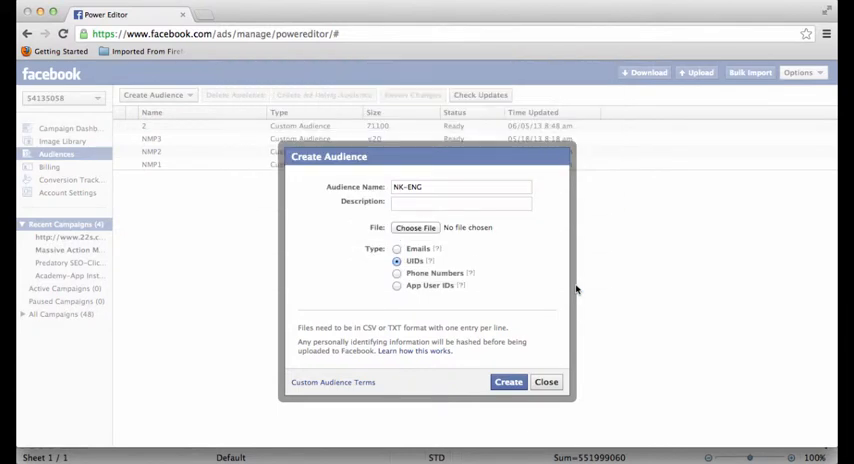
click(414, 228)
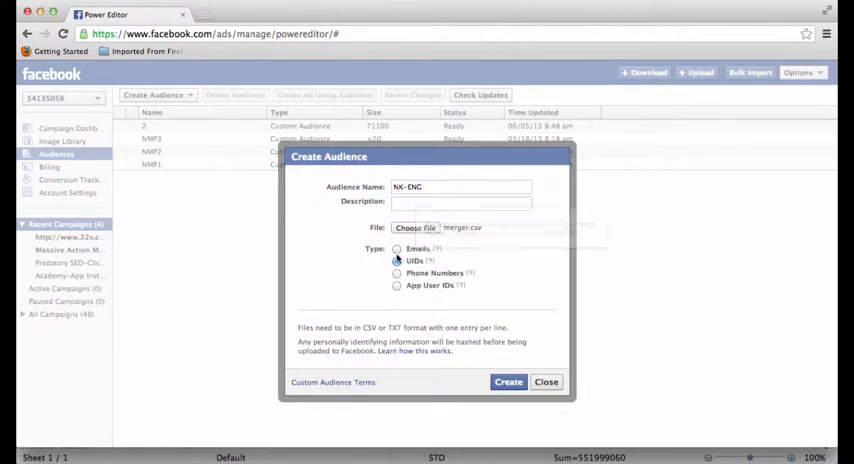
click(397, 261)
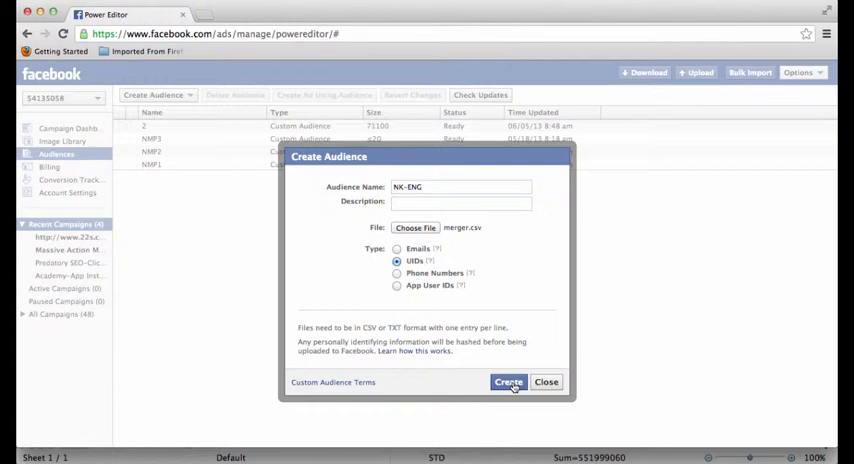
Create the NK-ENG audience and close the Upload Complete notice.
click(508, 381)
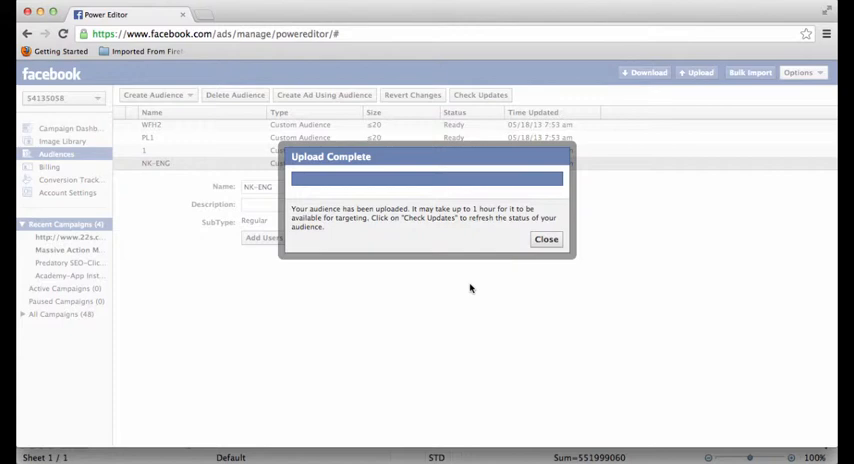
mouse_move(546, 240)
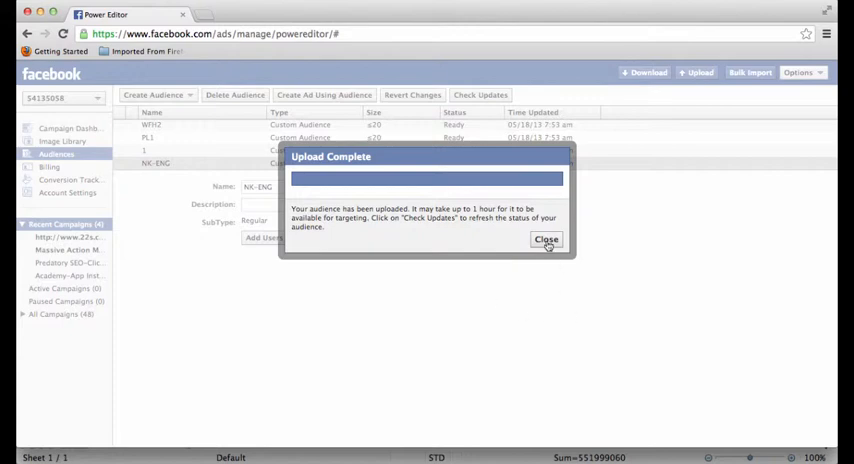
click(546, 239)
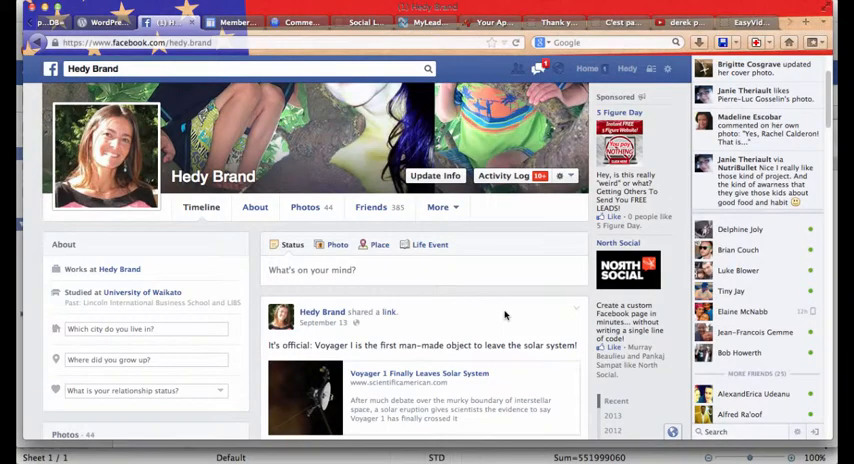
Launch Create Ad to begin an ad promoting a Hedy Brand page post.
click(667, 69)
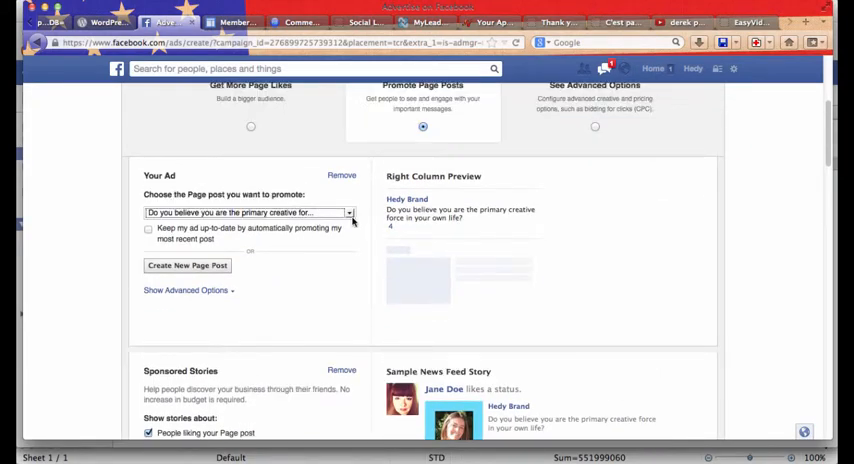
Check the NK-FR and NK-ENG custom audiences and review the minimum age options.
scroll(up, 3)
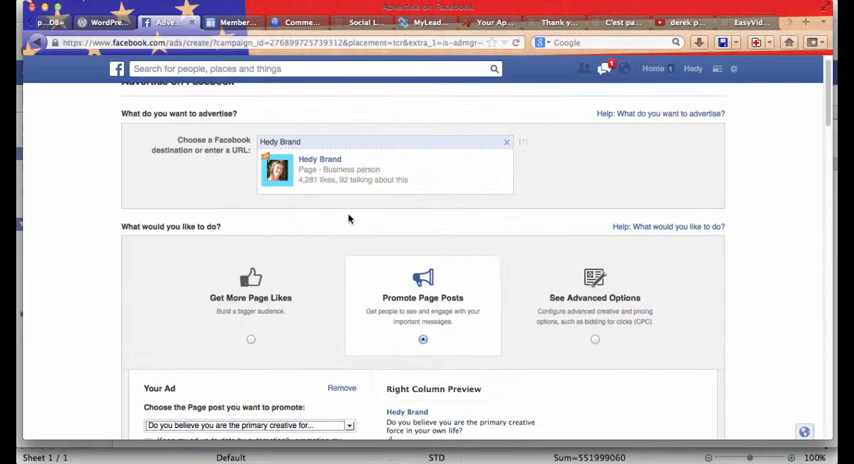
scroll(down, 3)
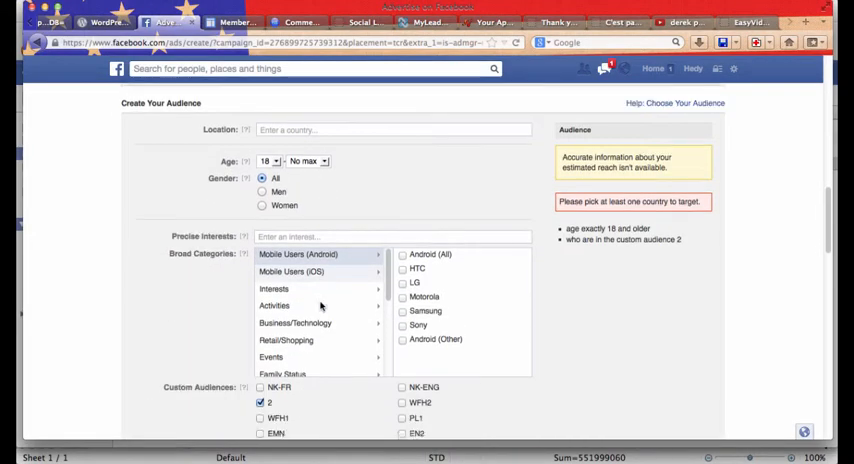
scroll(down, 3)
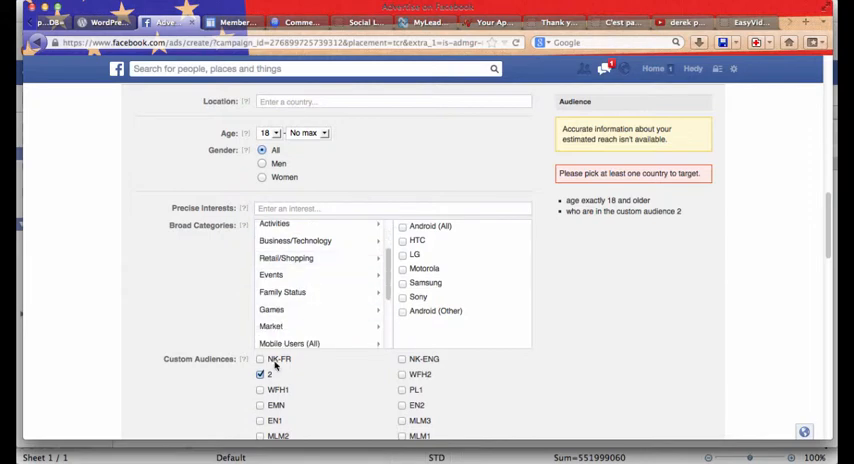
click(260, 359)
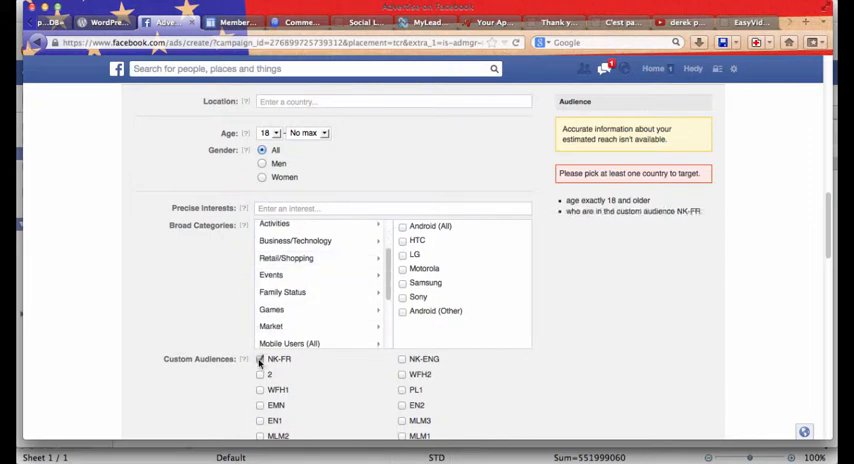
click(403, 358)
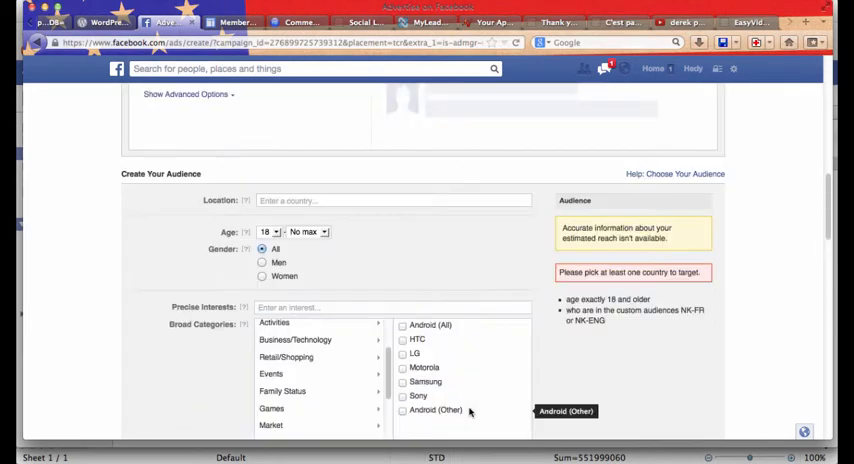
click(270, 232)
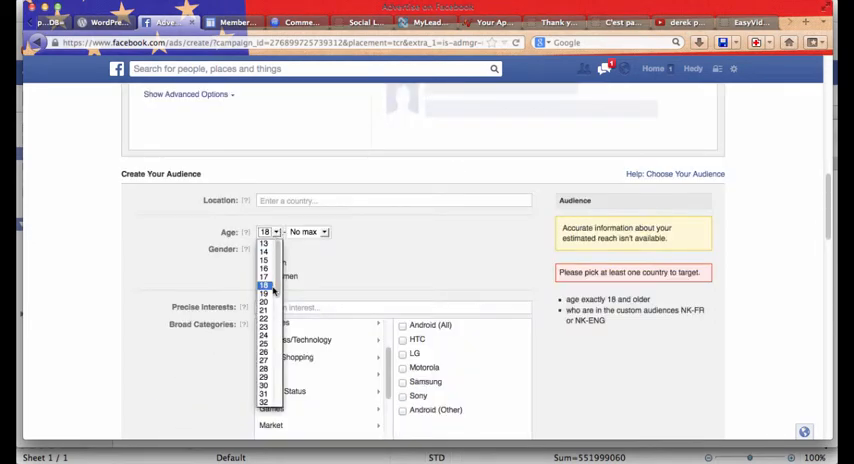
scroll(down, 3)
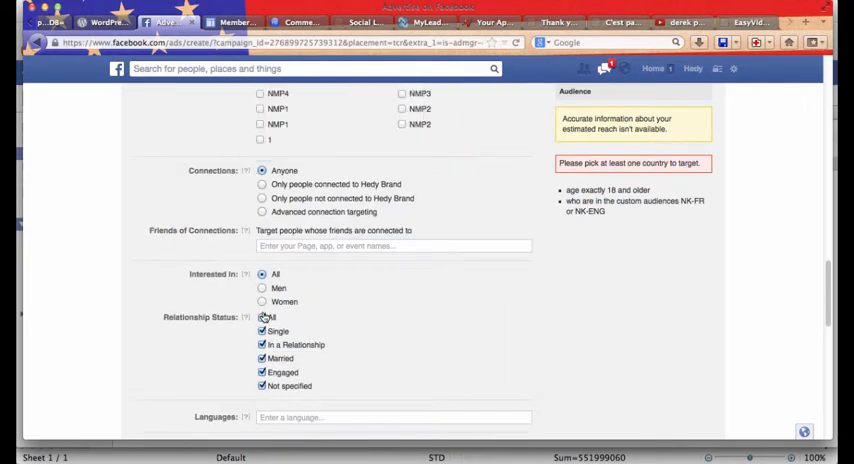
scroll(down, 3)
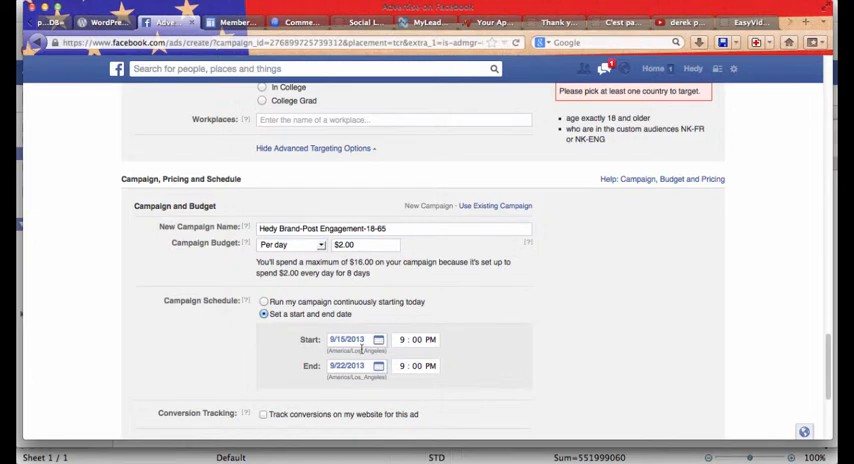
click(378, 365)
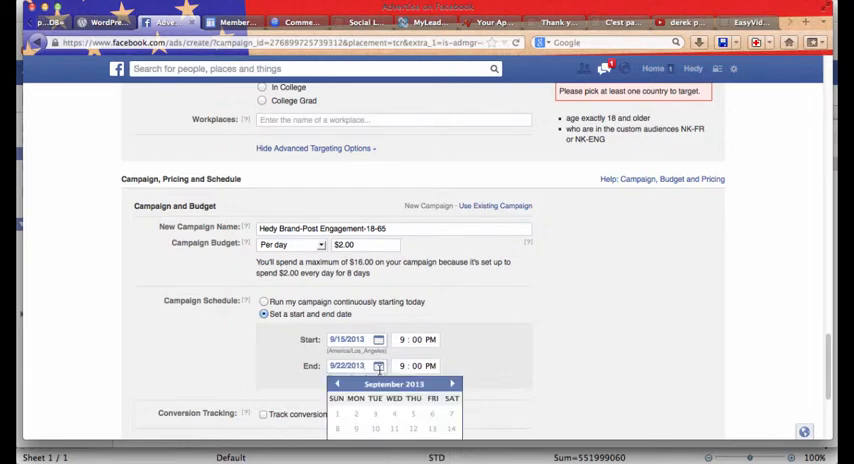
scroll(down, 3)
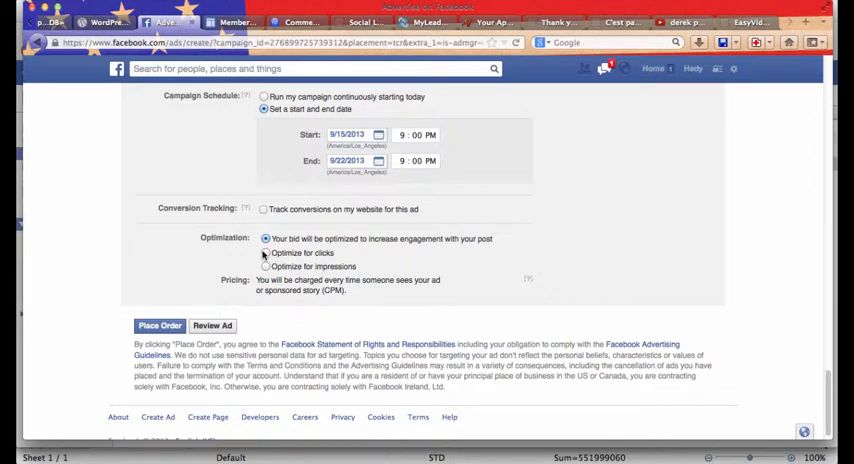
Optimise for clicks with a manual $1.00 CPC bid and place the order.
click(266, 253)
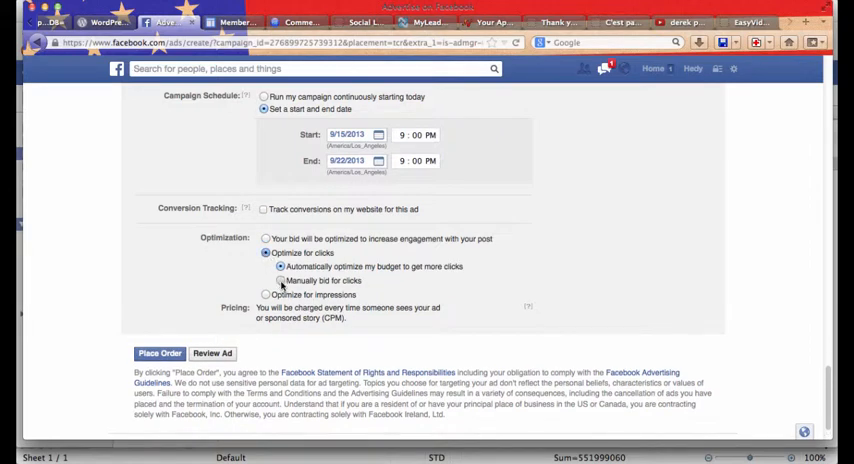
click(281, 281)
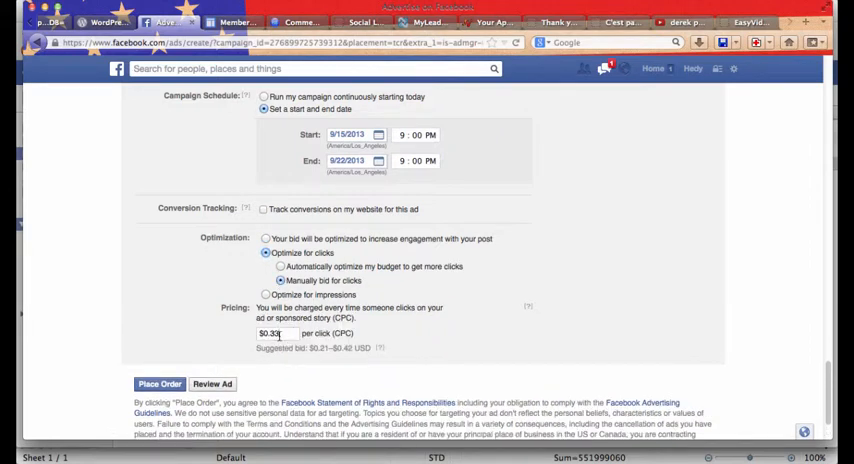
text($1)
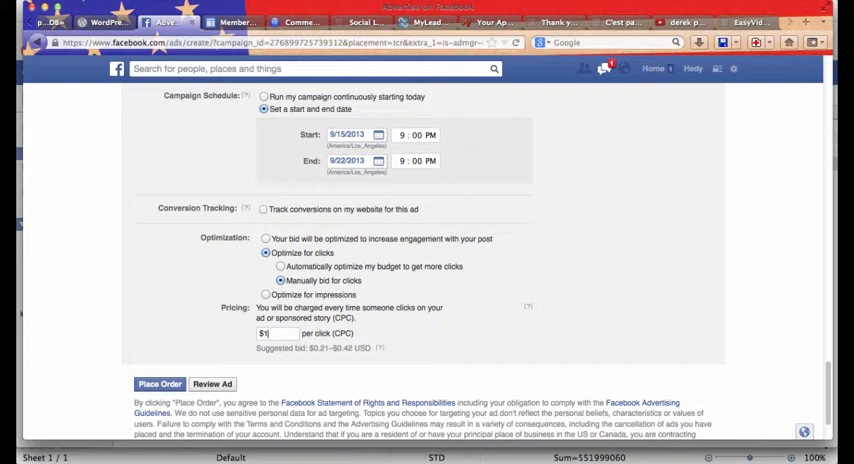
text(.00)
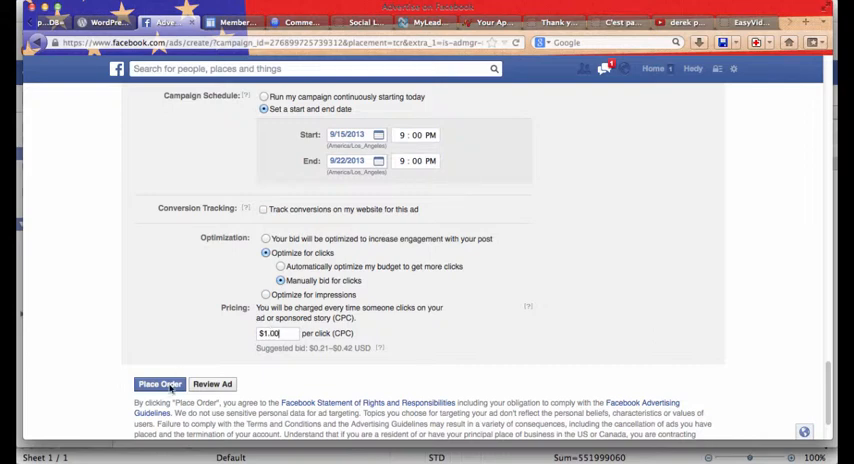
click(159, 384)
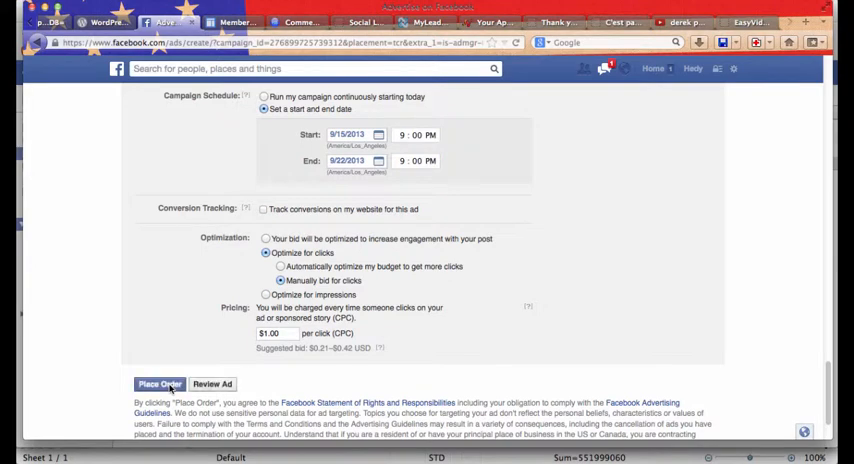
Submit the ad order, dismiss the confirmation, and review the scheduled Hedy Brand campaign.
click(159, 384)
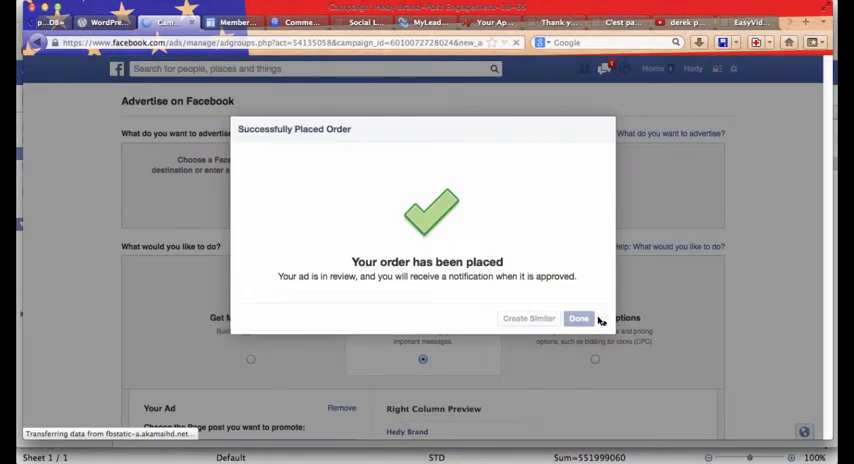
click(578, 318)
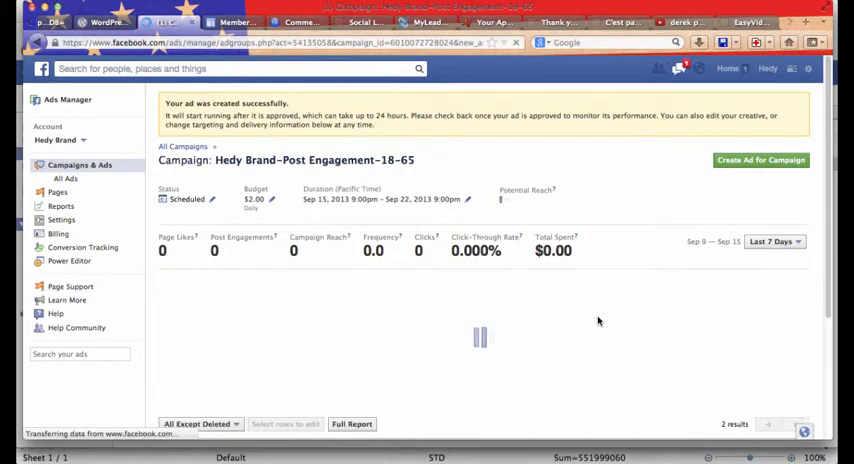
scroll(down, 3)
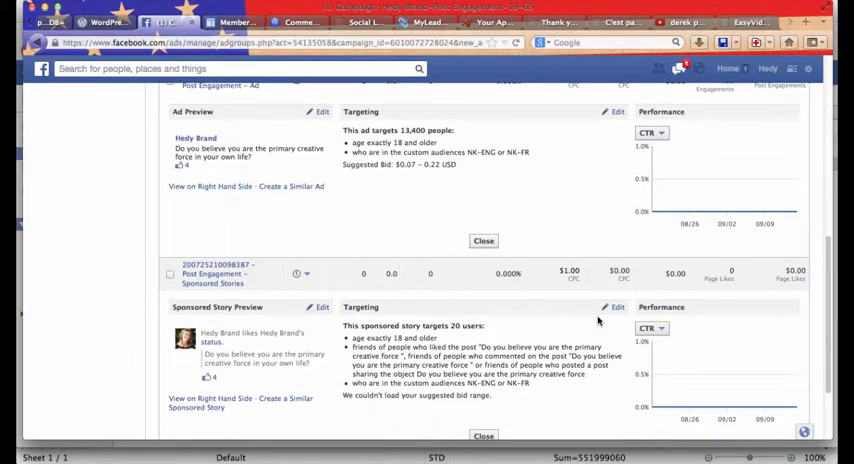